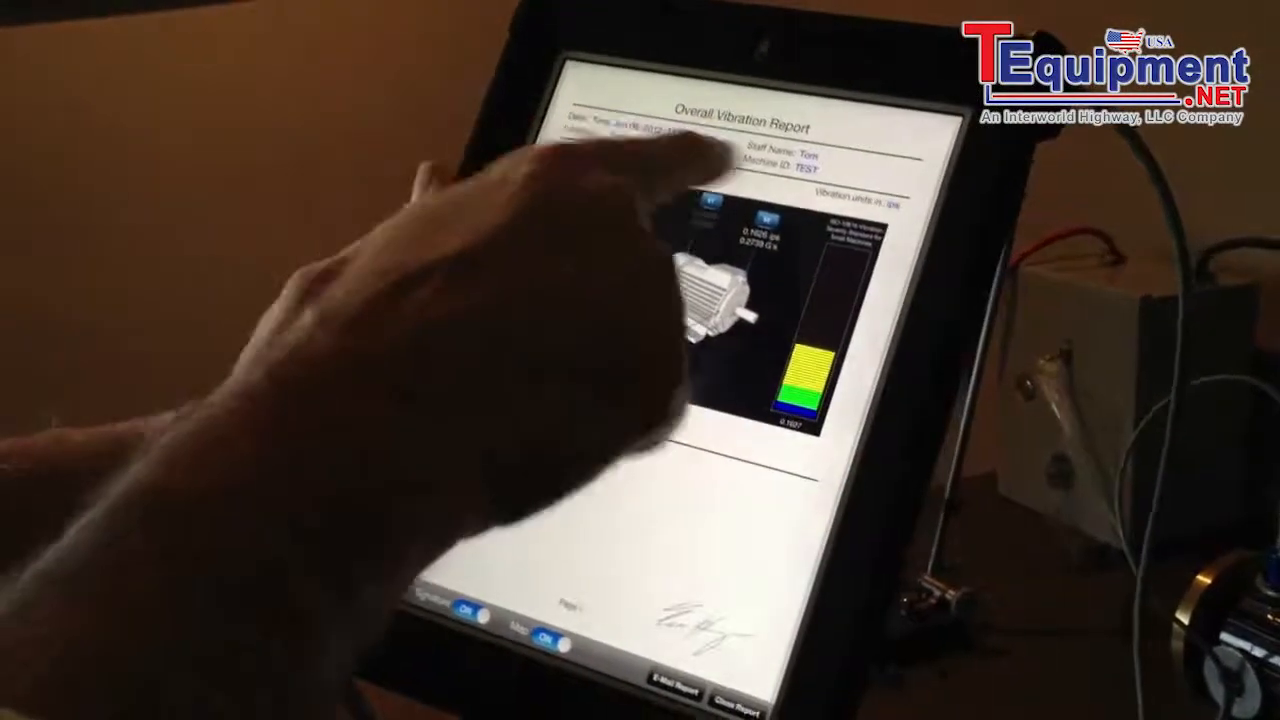
- Accept the finger-drawn signature so the report shows its readings and location map again
scroll(down, 3)
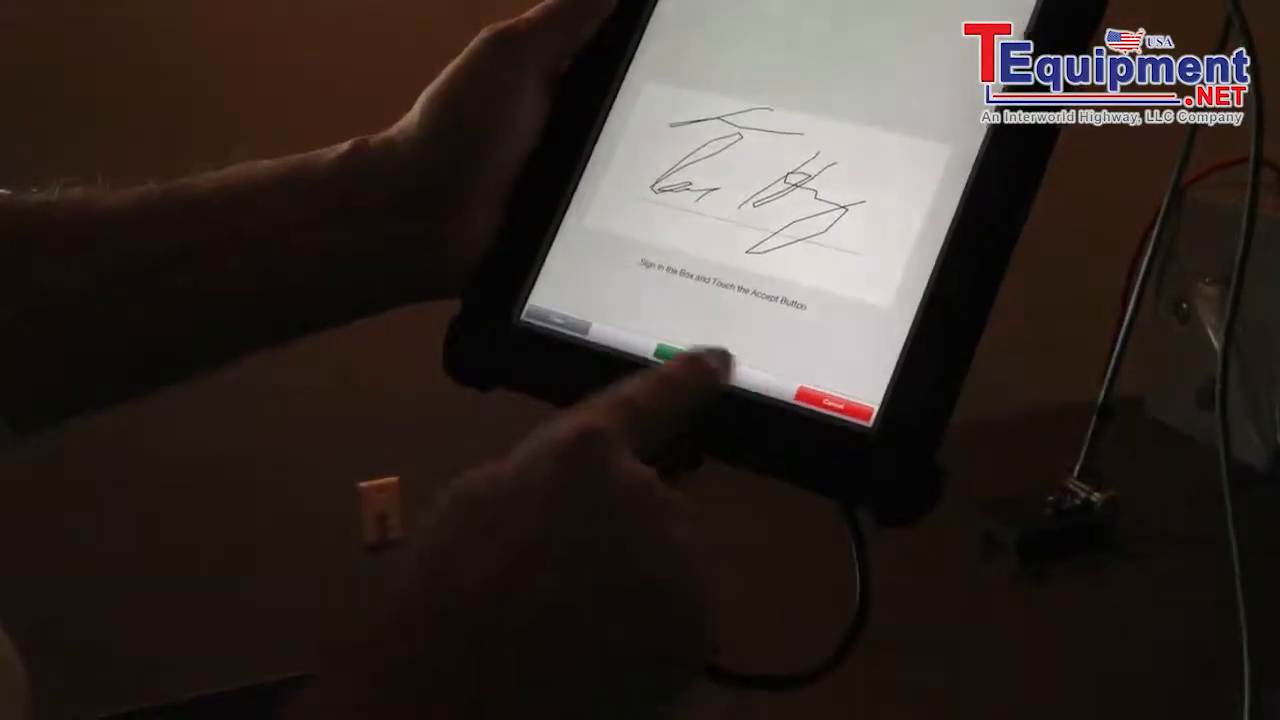
click(676, 352)
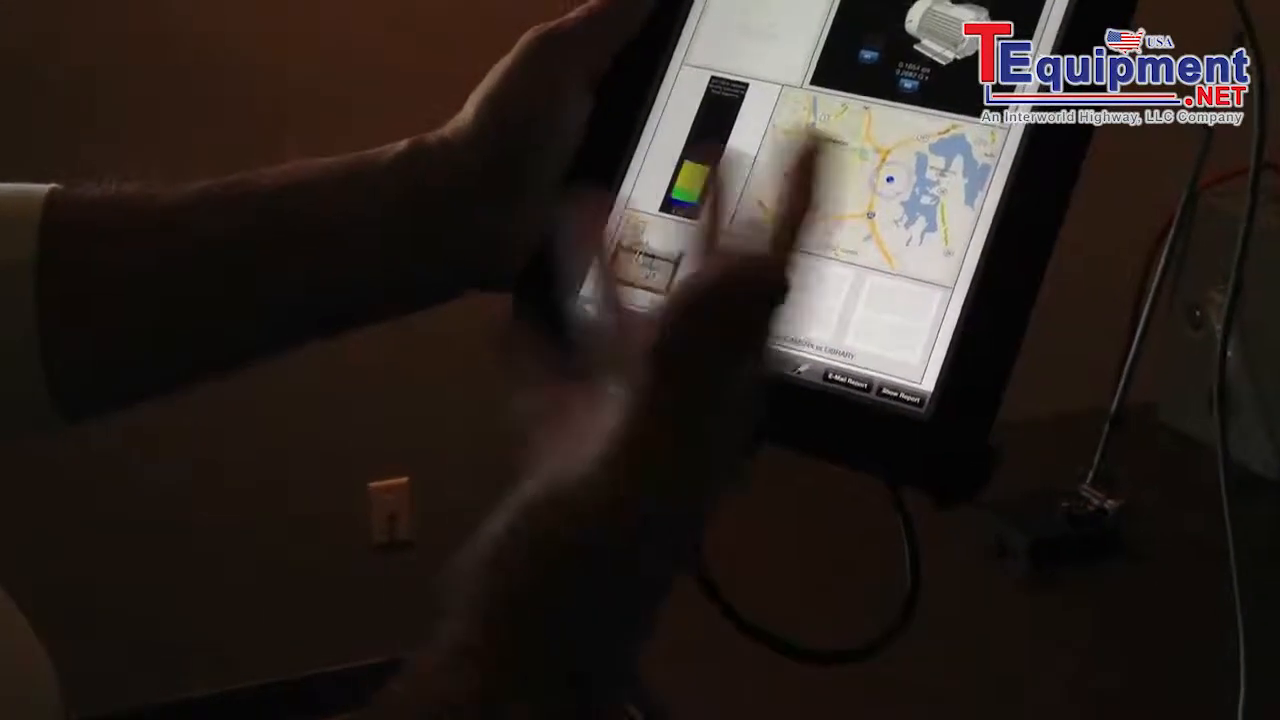